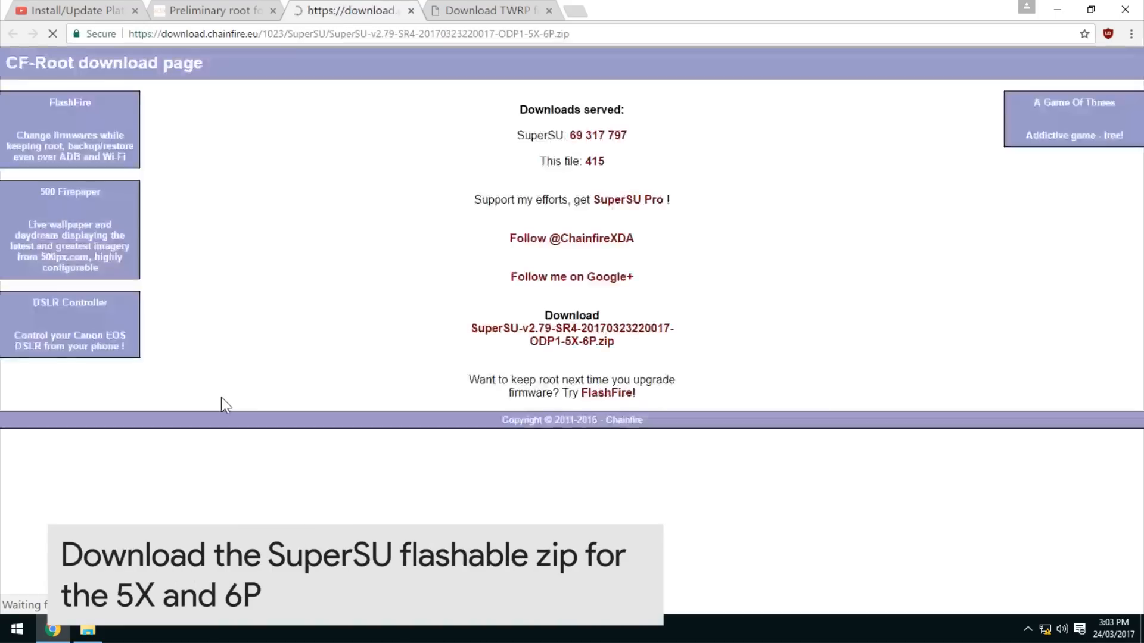
- Download the SuperSU-v2.79-SR4 5X-6P flashable zip, then return to the Platform Tools playlist
{"action": "left_click", "coordinate": [572, 335]}
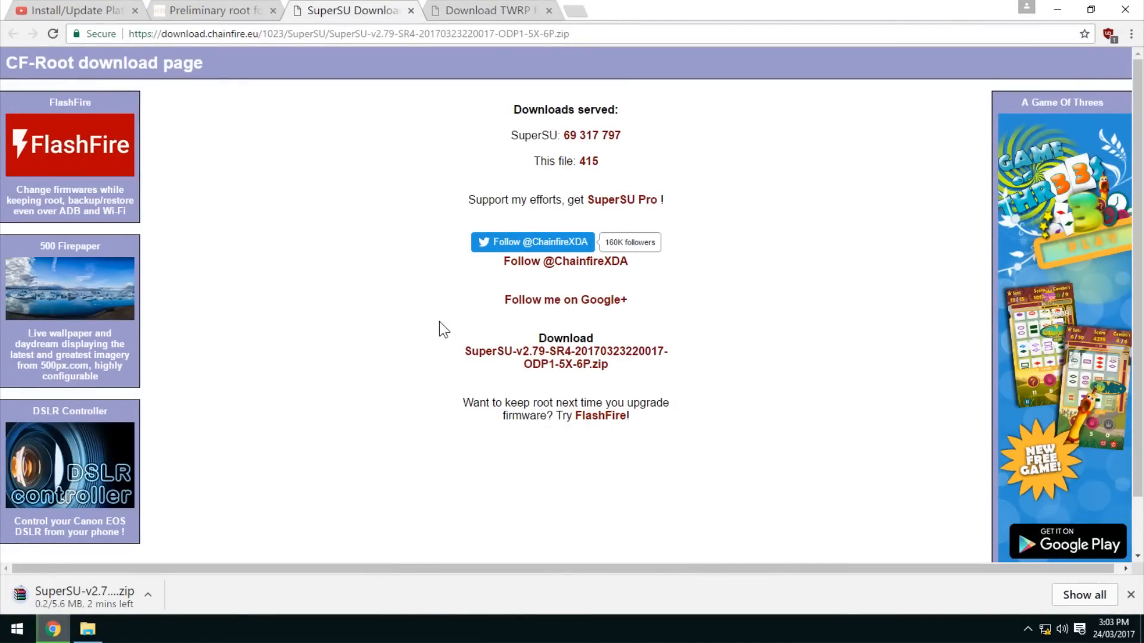
{"action": "left_click", "coordinate": [69, 10]}
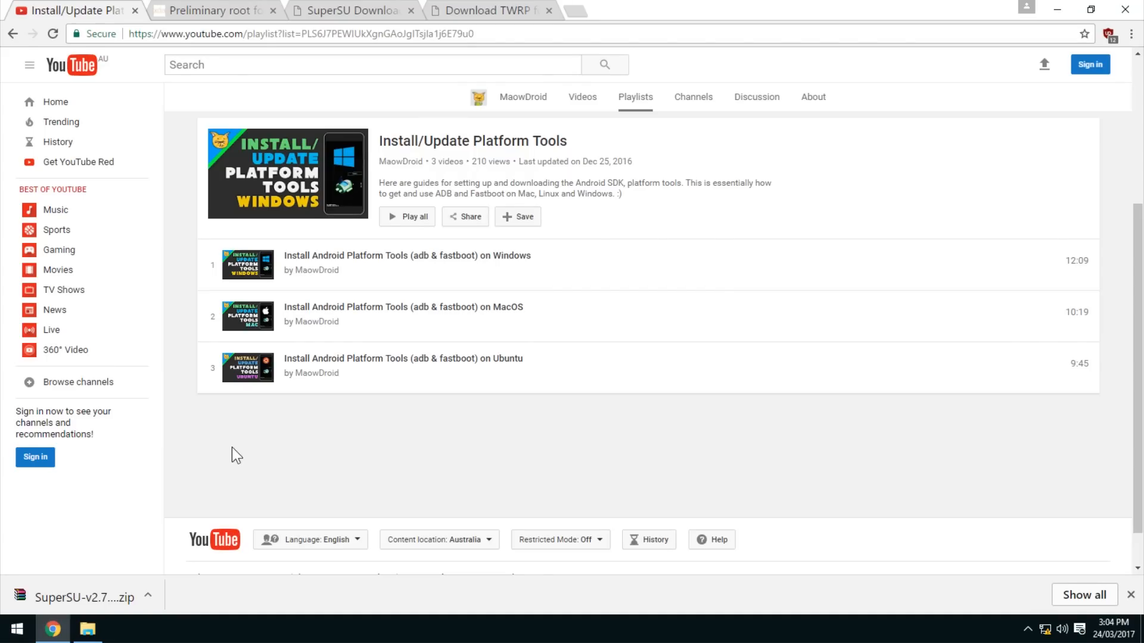